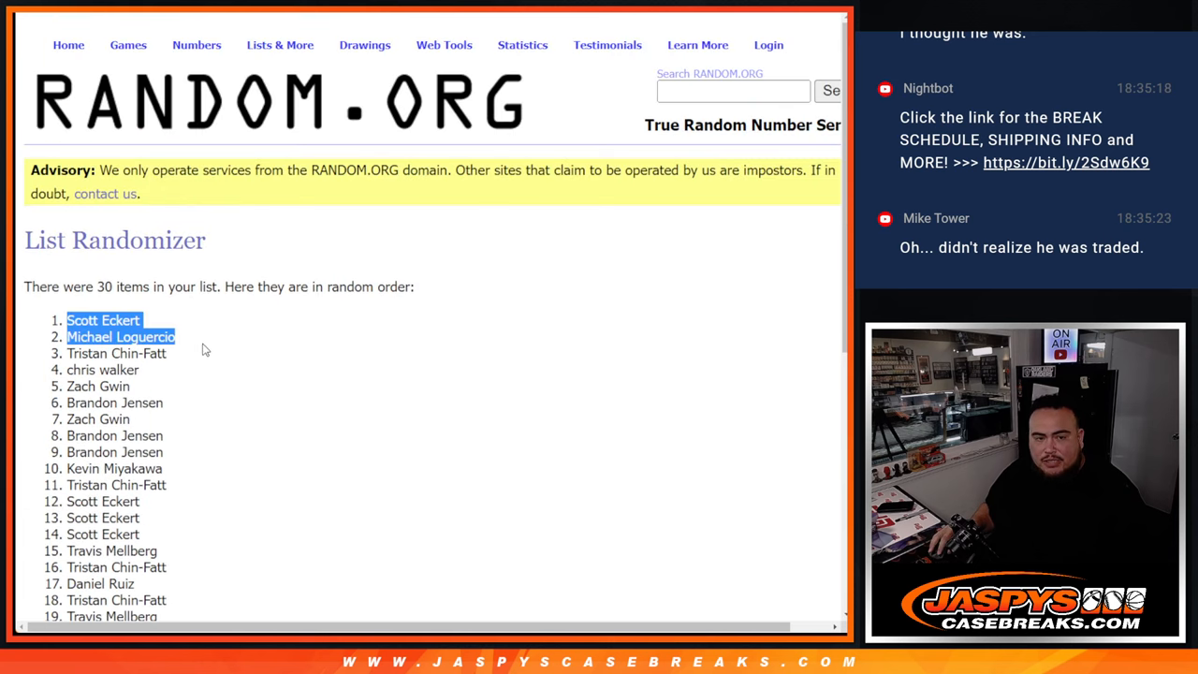
Scroll through the randomized team list and the sheet showing names beside teams in column B
scroll(down, 3)
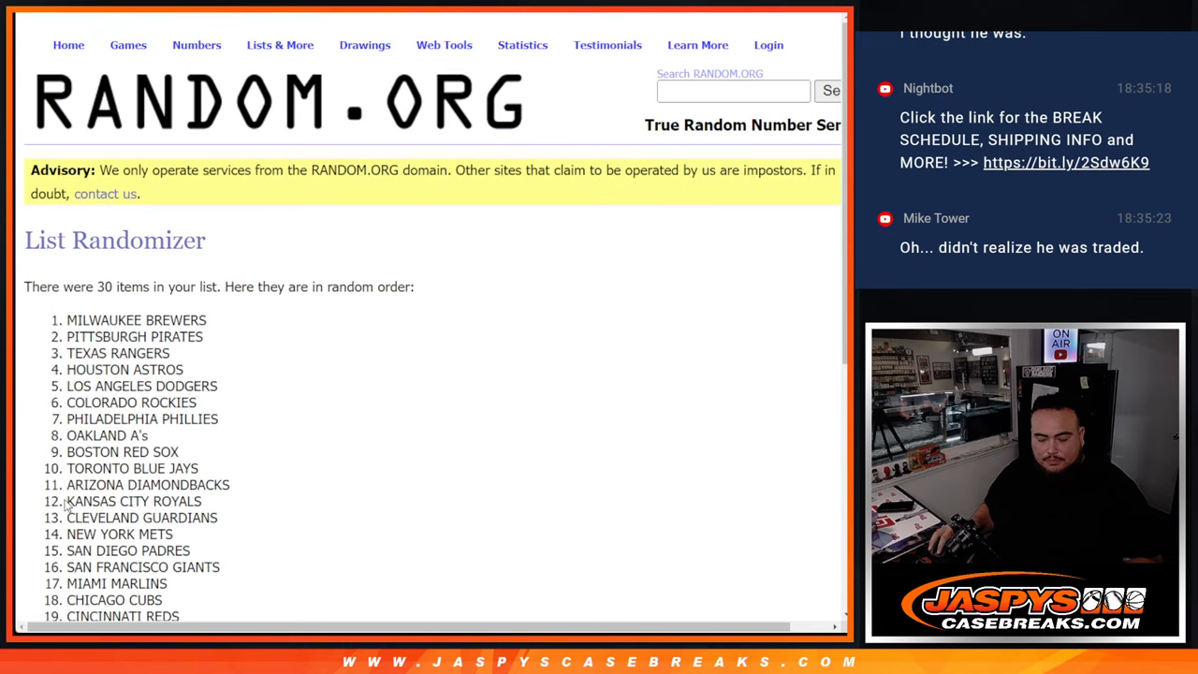
scroll(down, 3)
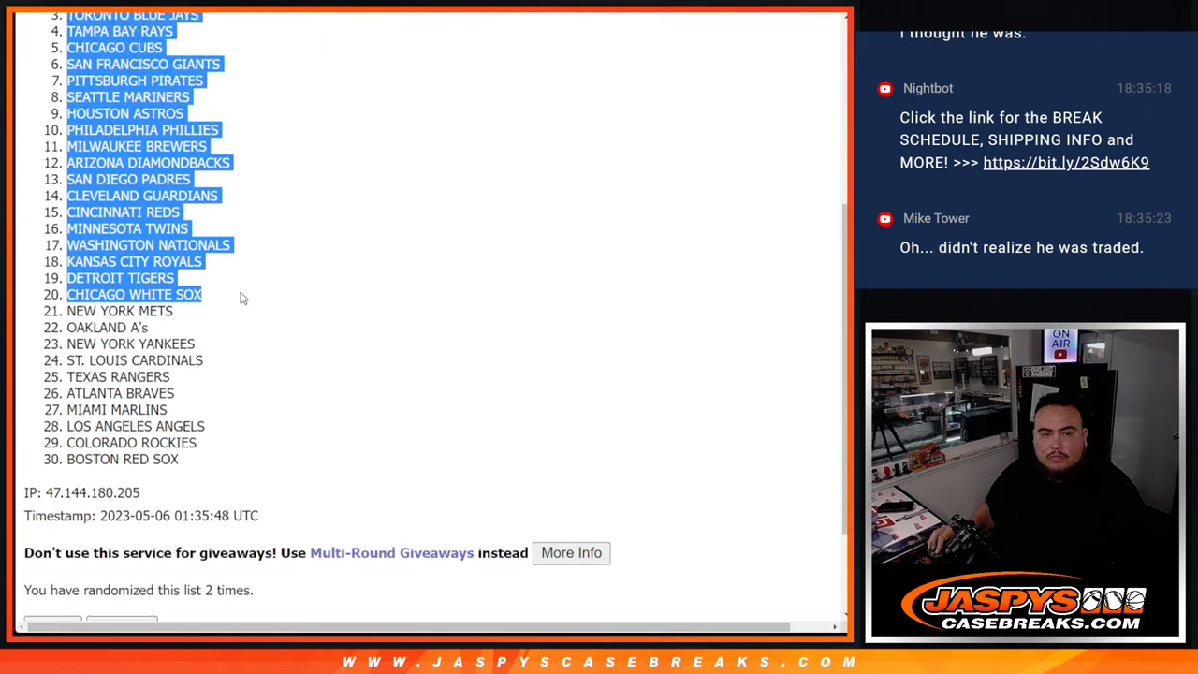
scroll(down, 3)
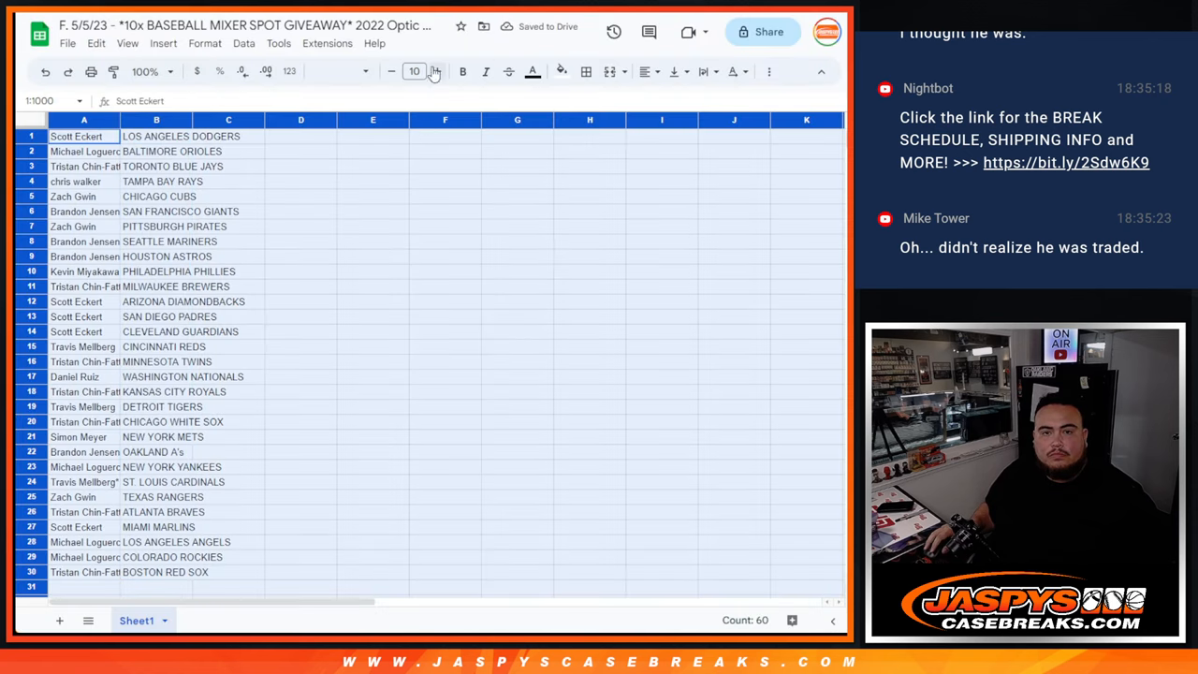
Enlarge the names and teams to 14-point, adjust column B, and choose File > Print
click(436, 71)
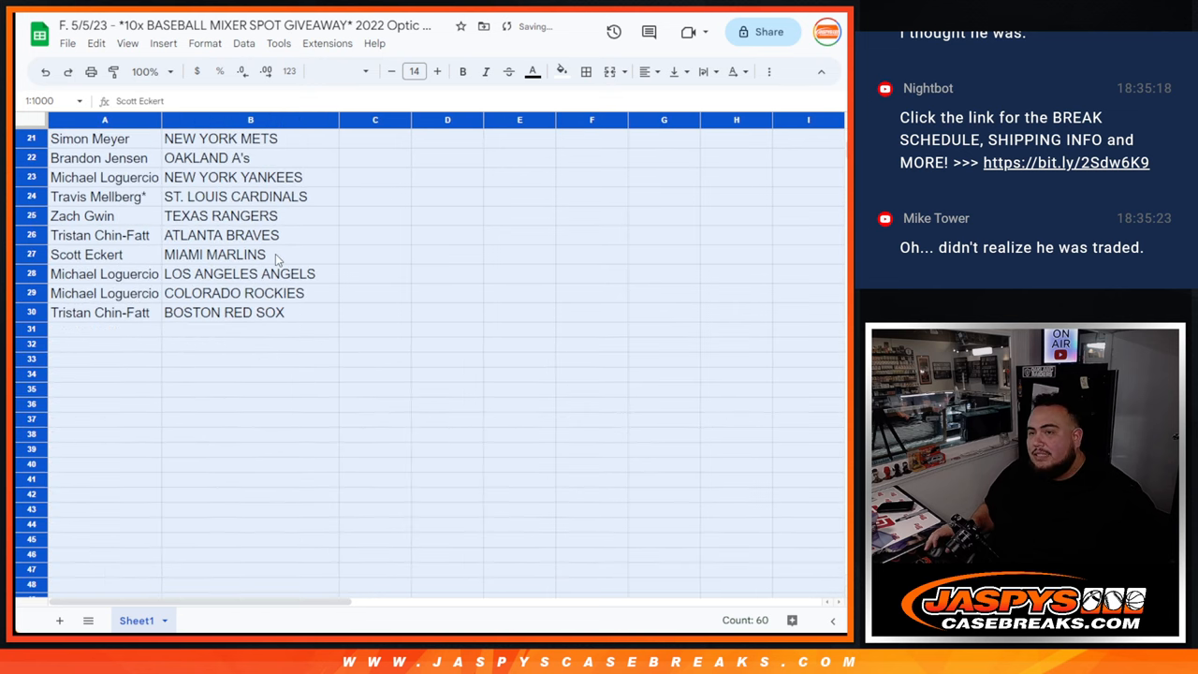
right_click(251, 120)
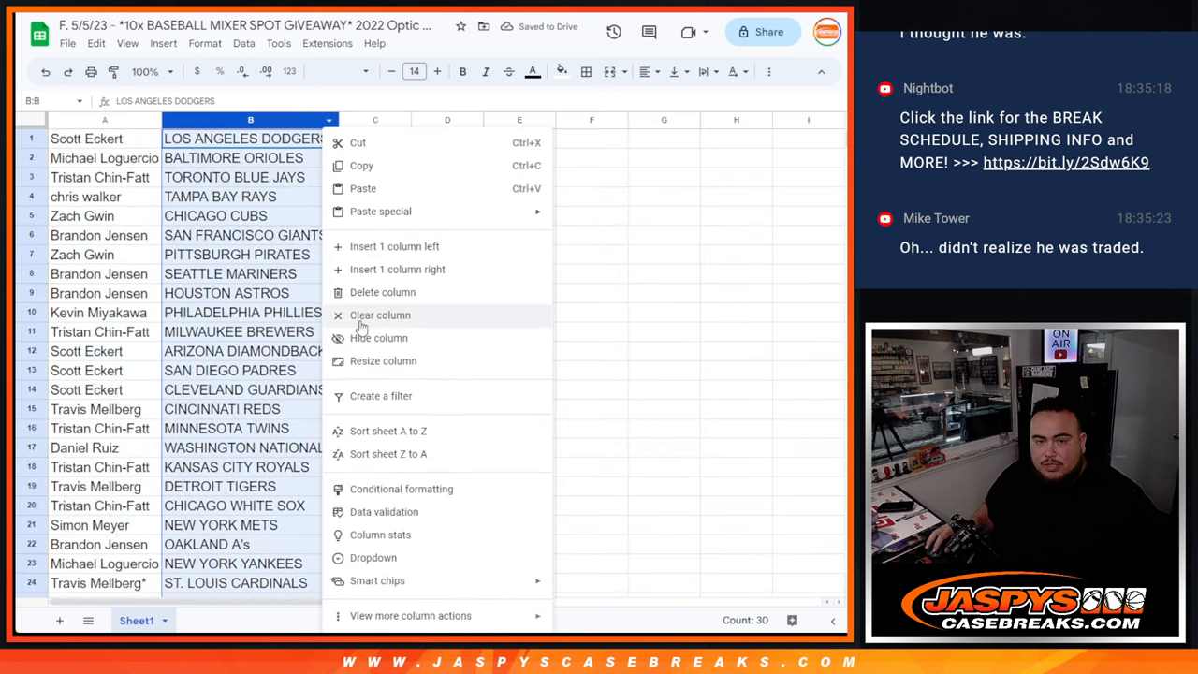
click(387, 430)
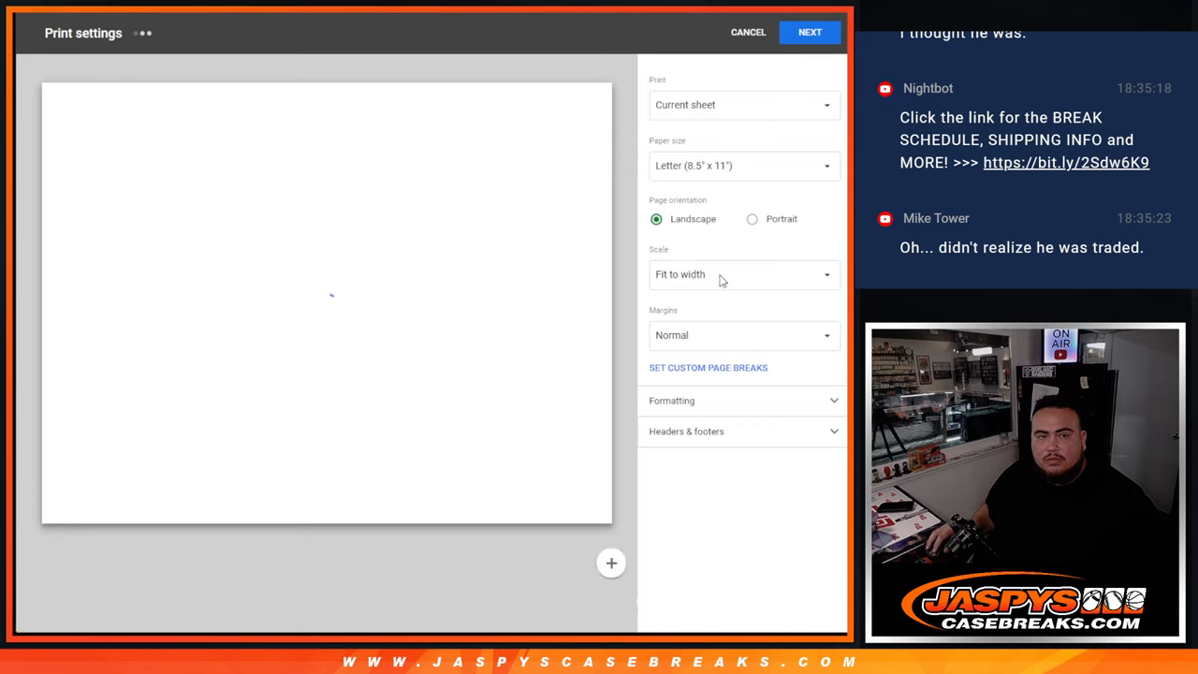
Set the printout to portrait orientation and continue to the system printer dialog
click(753, 217)
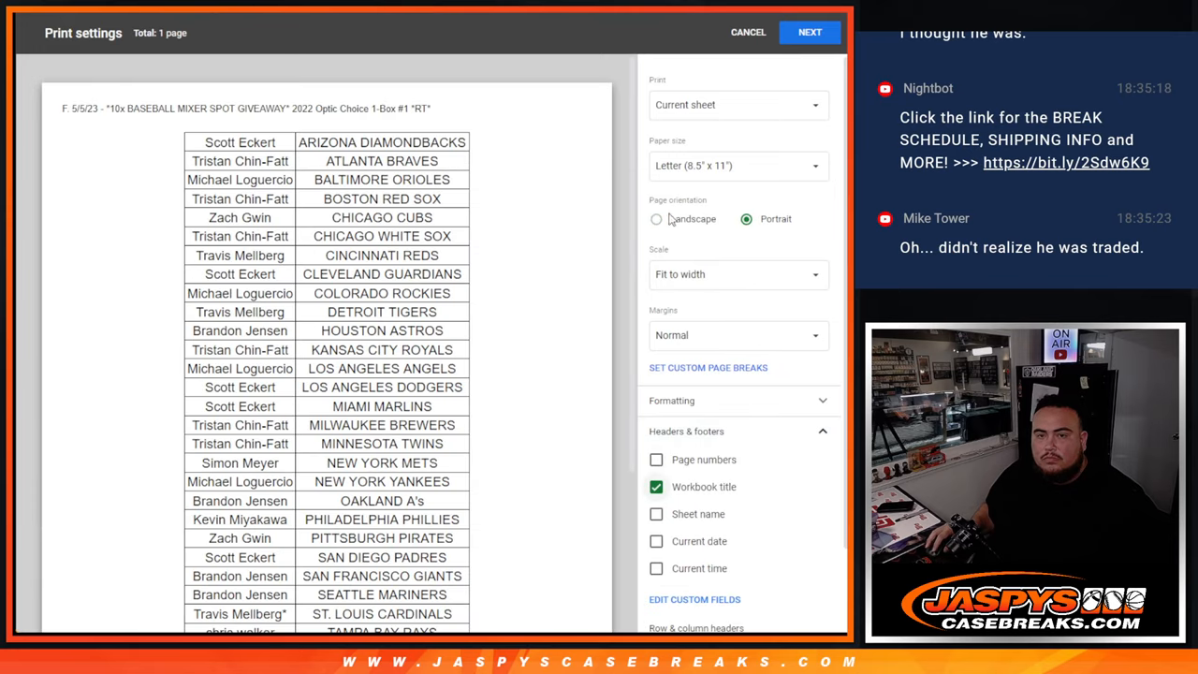
scroll(down, 3)
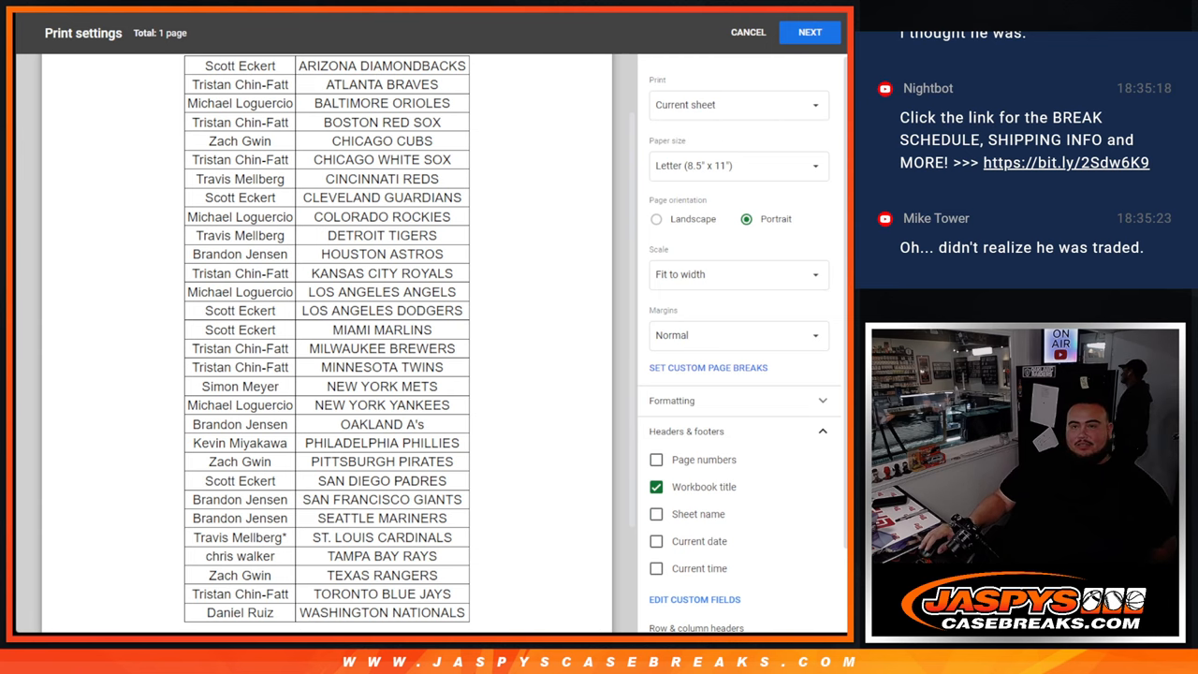
click(809, 32)
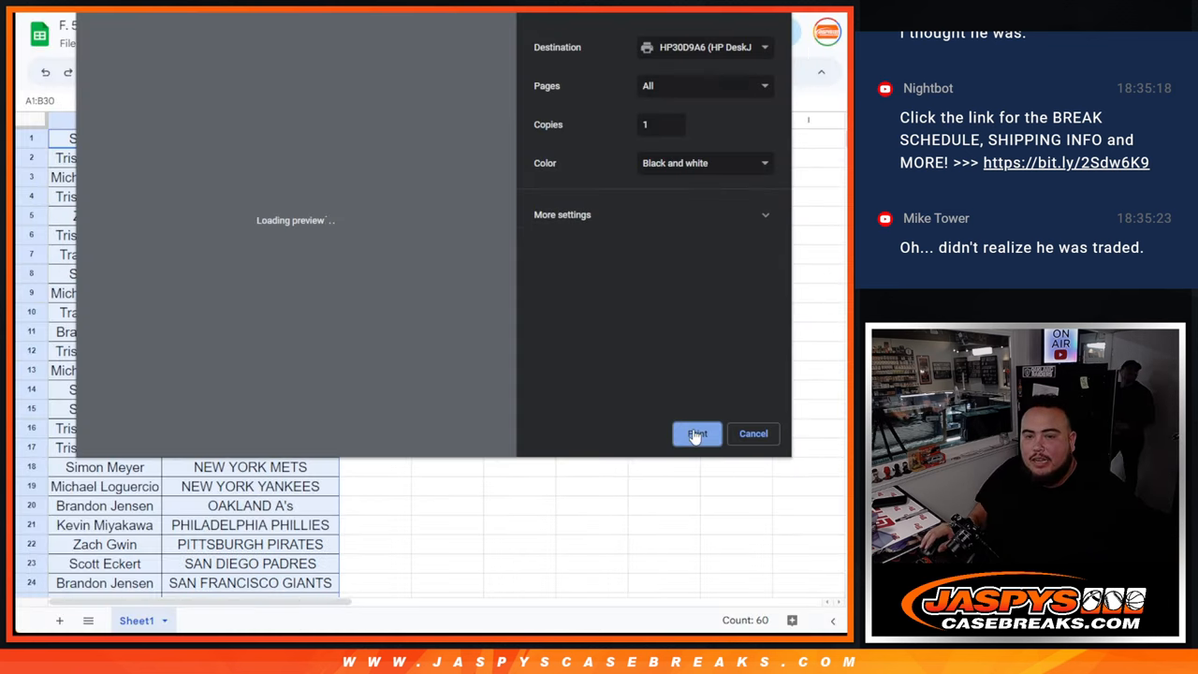
click(697, 434)
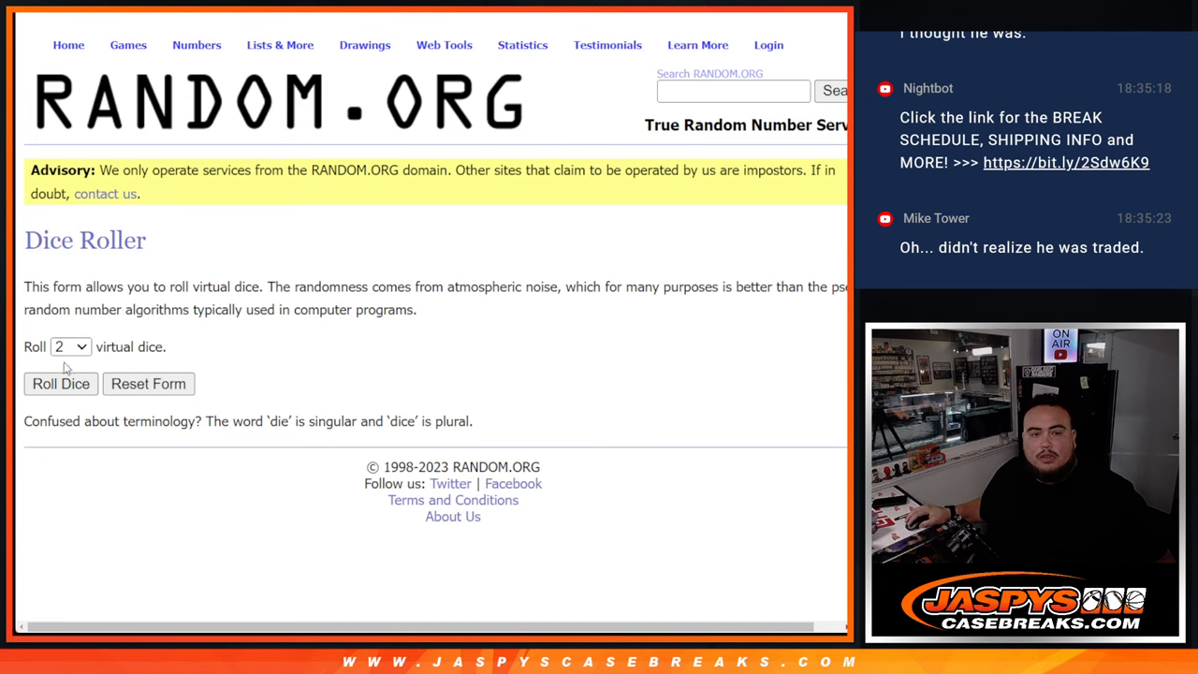
Randomize the 30 participant names repeatedly until the ninth randomized order is shown
click(60, 384)
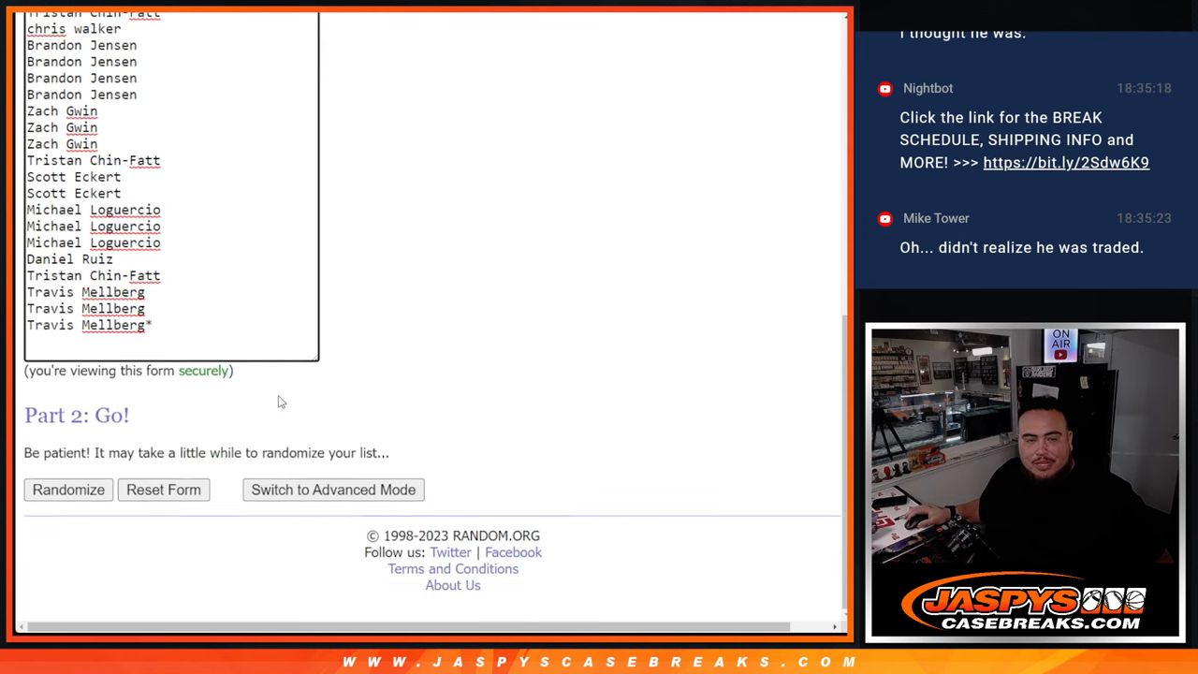
click(67, 491)
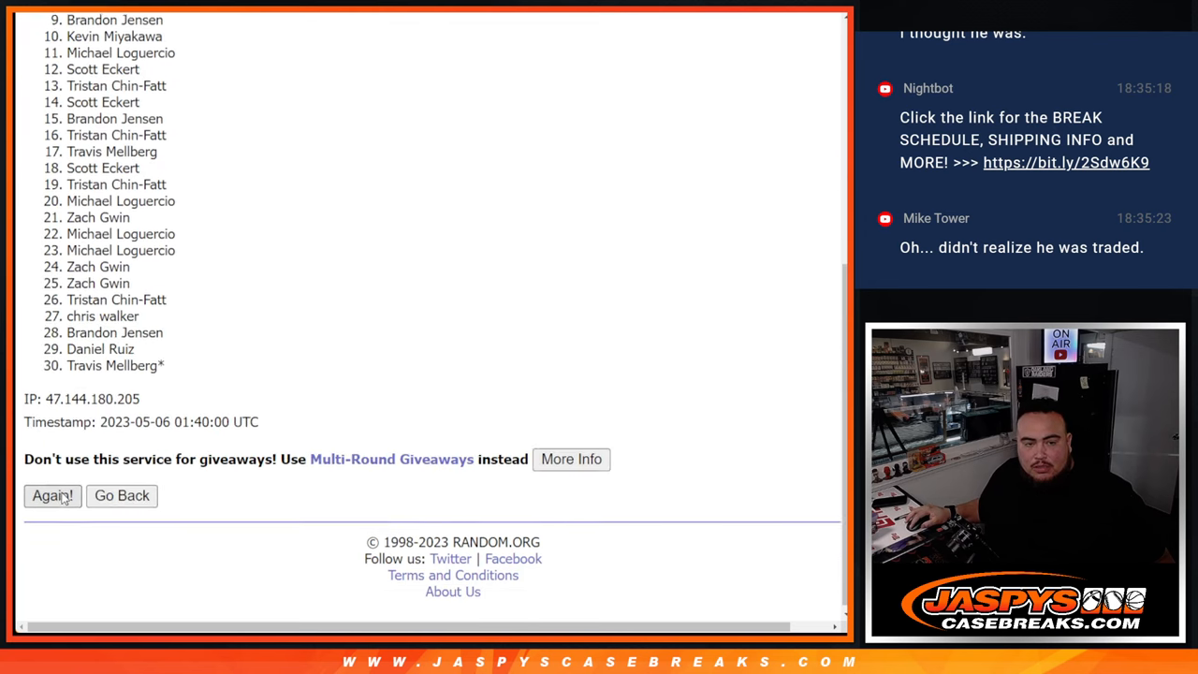
click(53, 495)
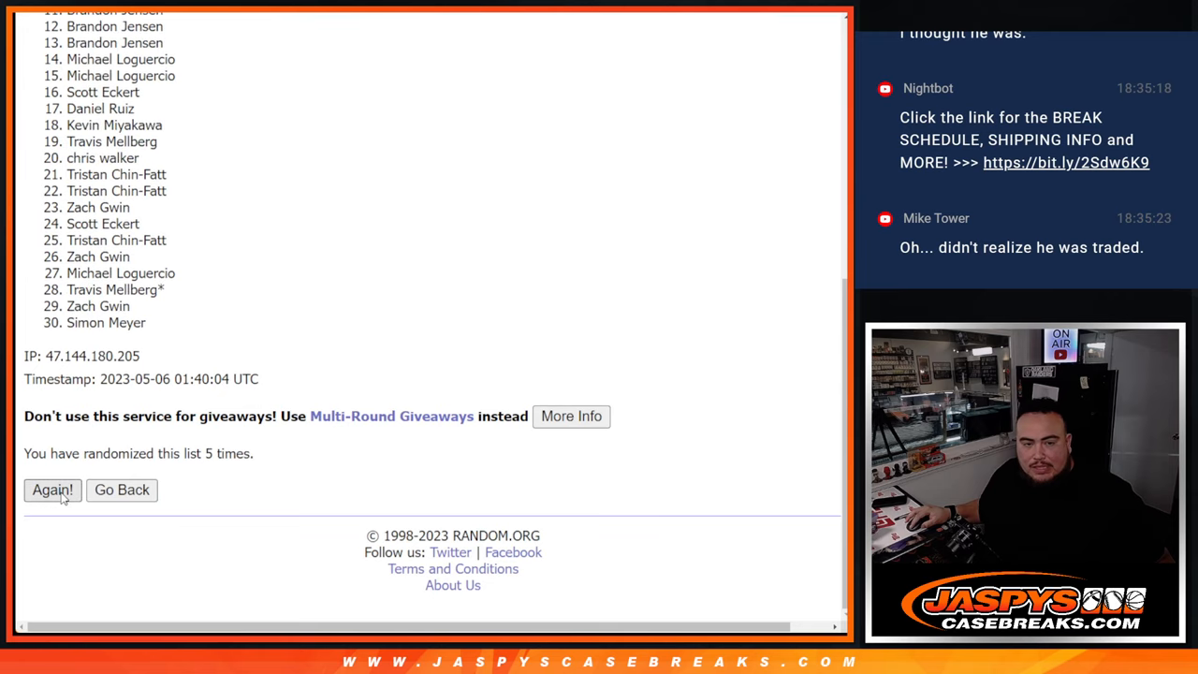
click(52, 490)
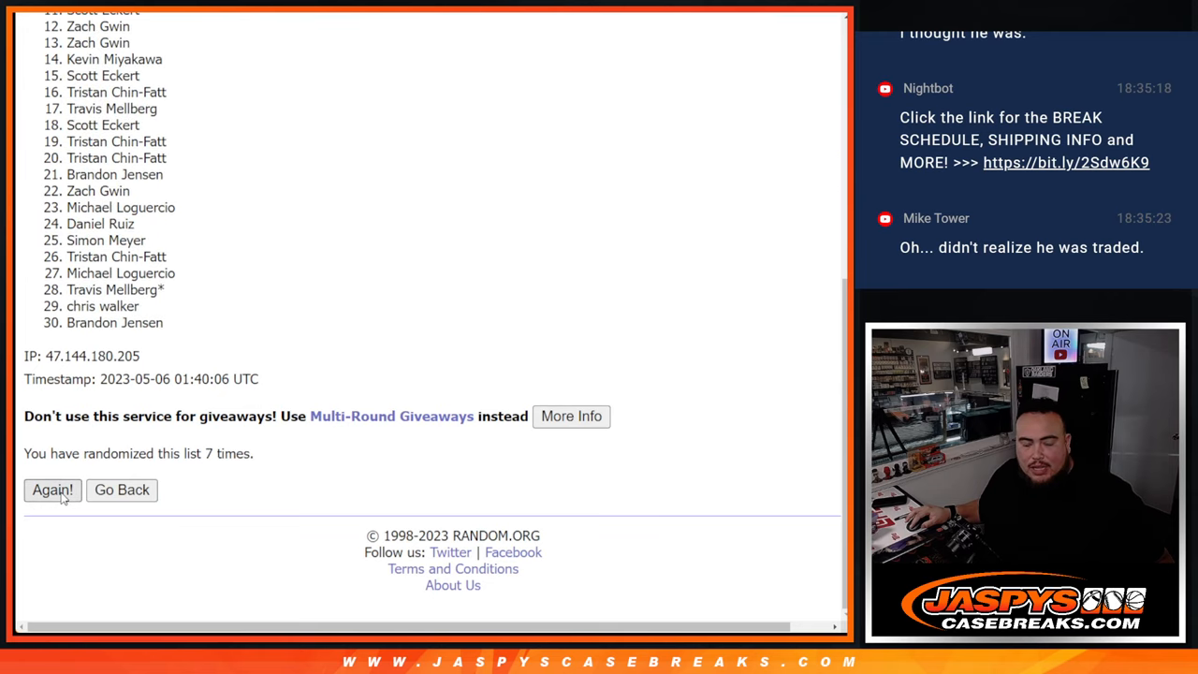
click(52, 491)
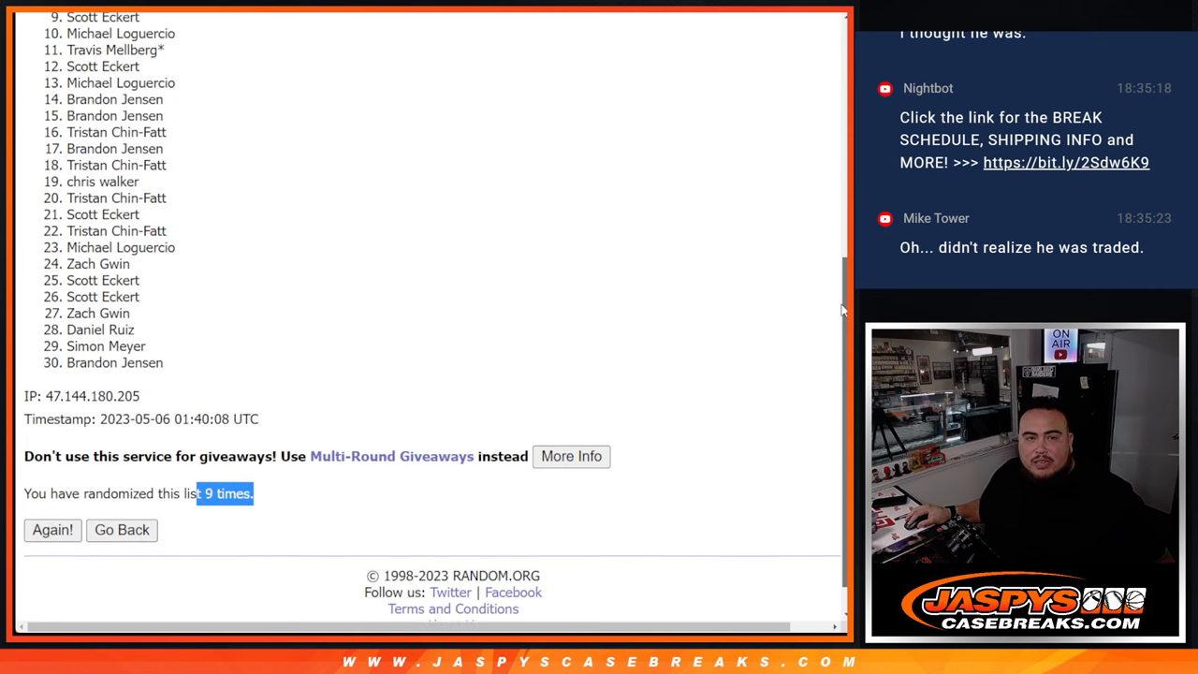
scroll(down, 3)
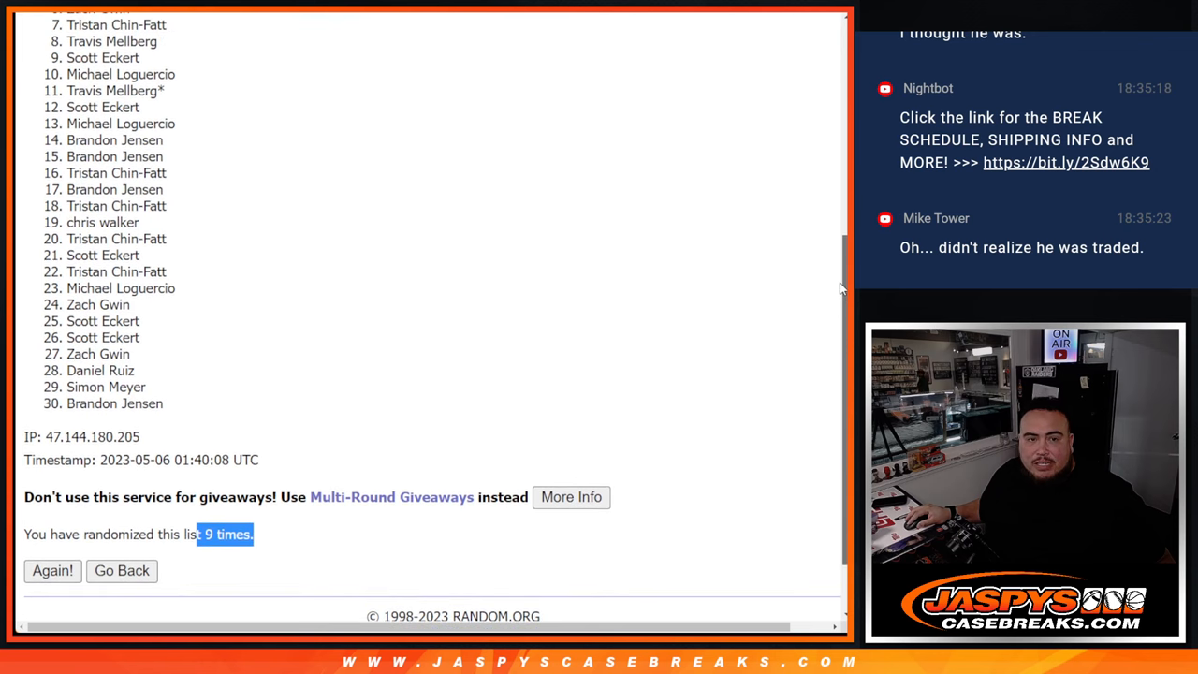